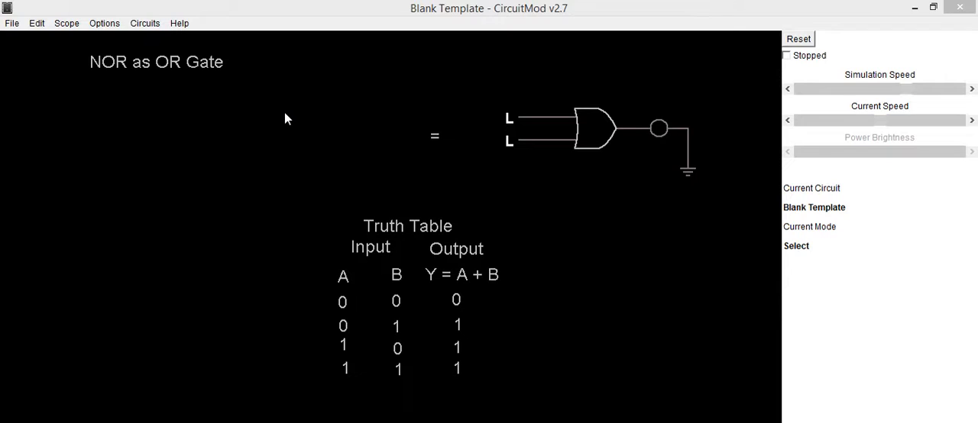
mouse_move(192, 91)
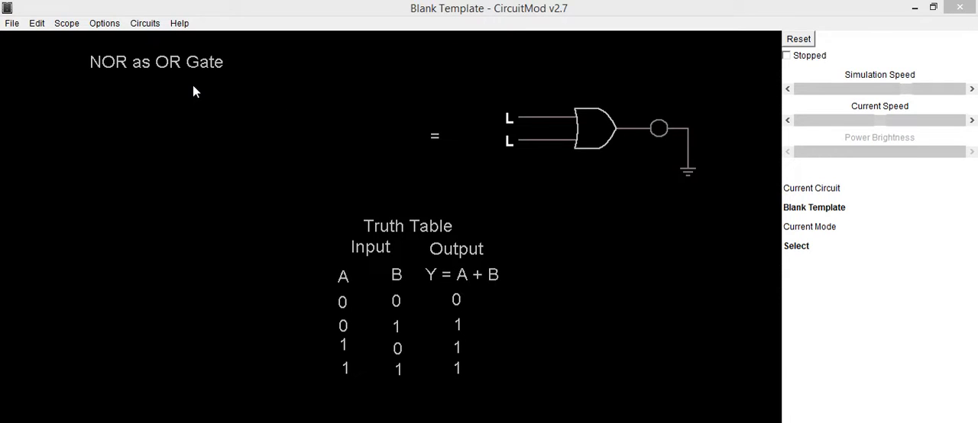
mouse_move(110, 79)
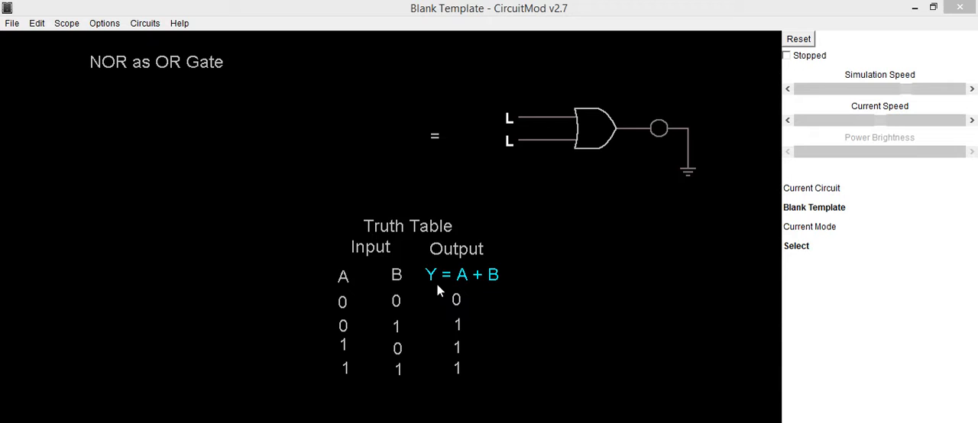
mouse_move(492, 288)
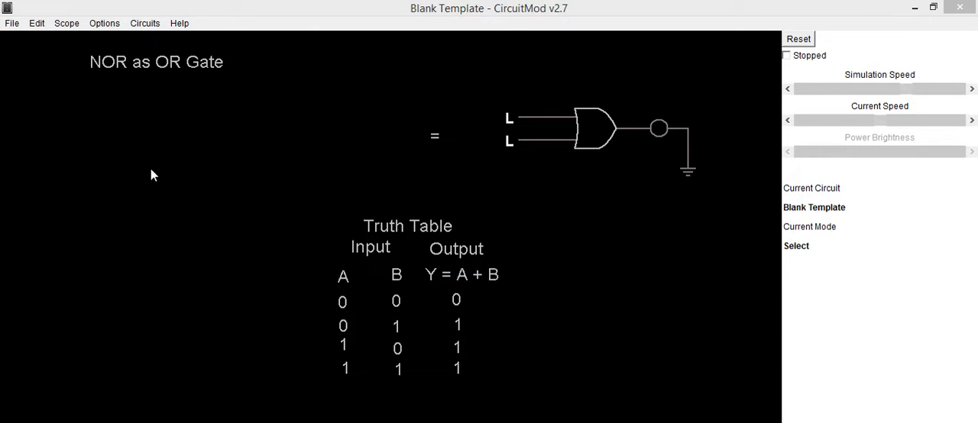
Step: Place a NOR gate from Logic Gates and attach a logic input to each of its two inputs
right_click(153, 176)
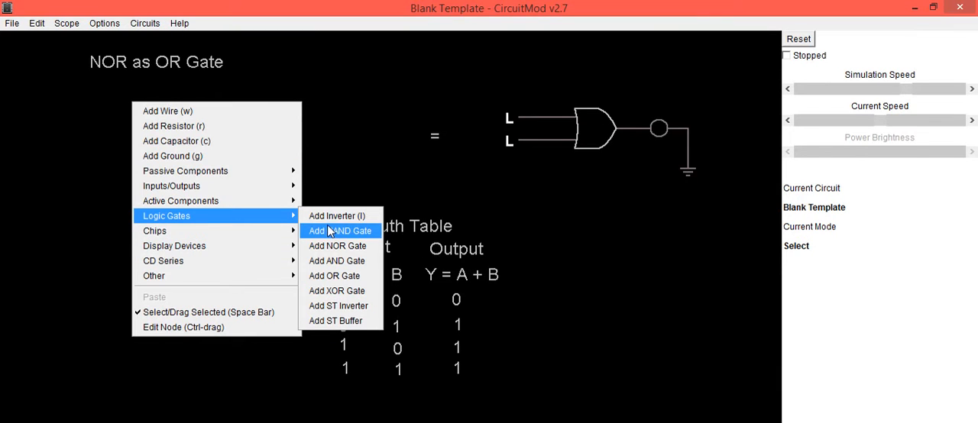
click(337, 244)
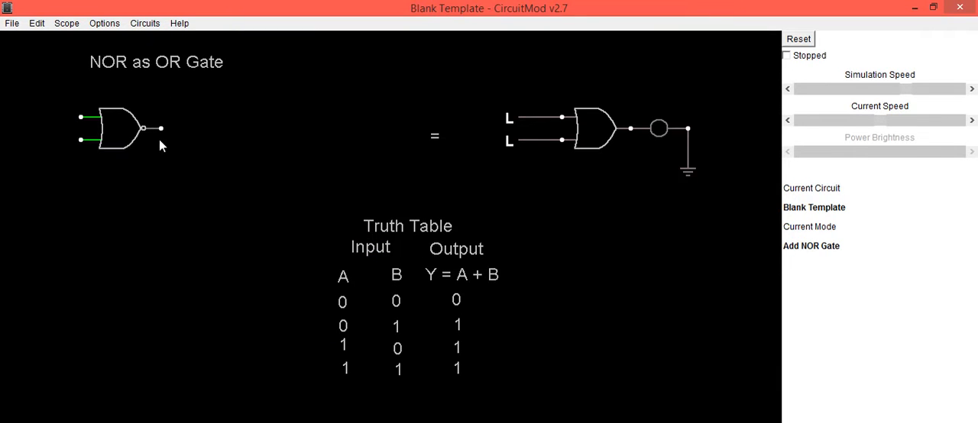
right_click(160, 145)
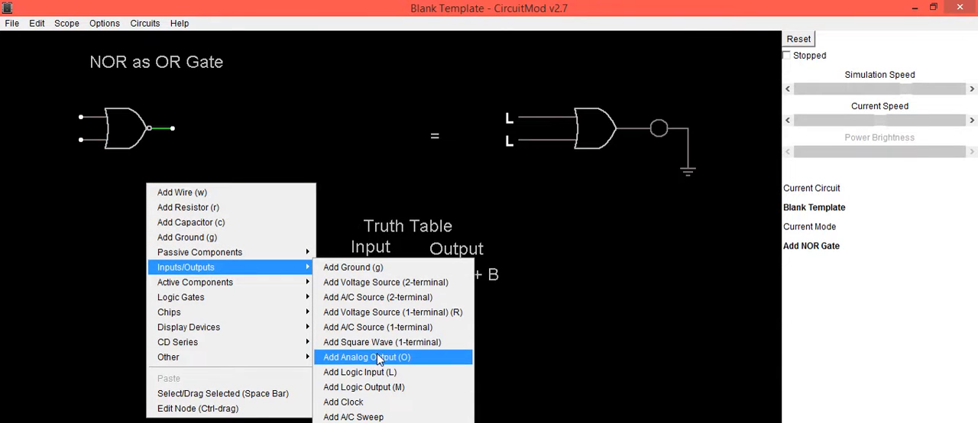
click(360, 372)
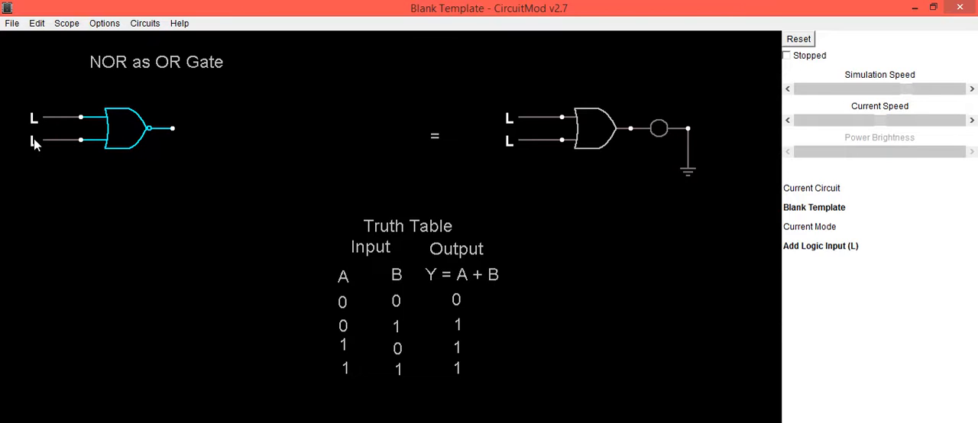
mouse_move(165, 122)
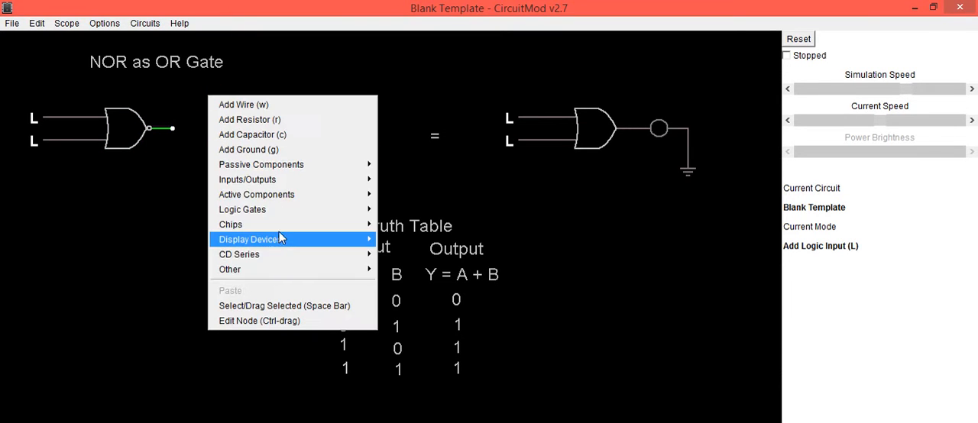
mouse_move(256, 194)
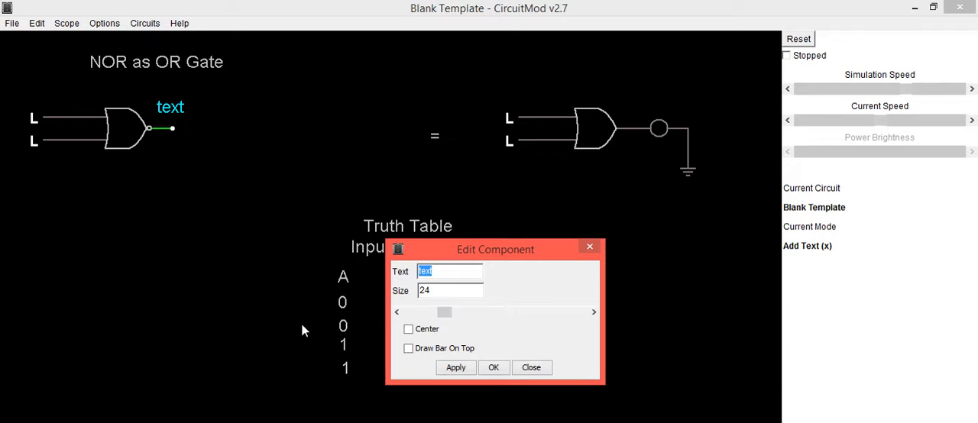
Step: Label the first gate's output with the text 'A + B' drawn with an overbar
text(A)
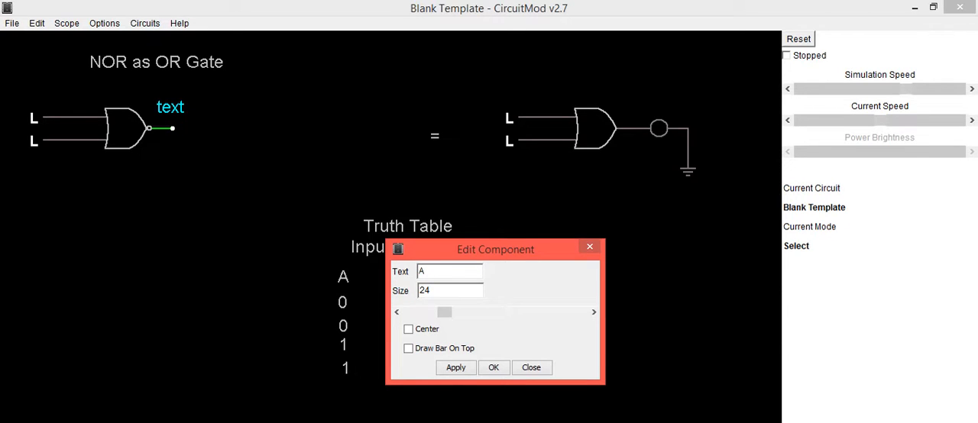
text(+ B)
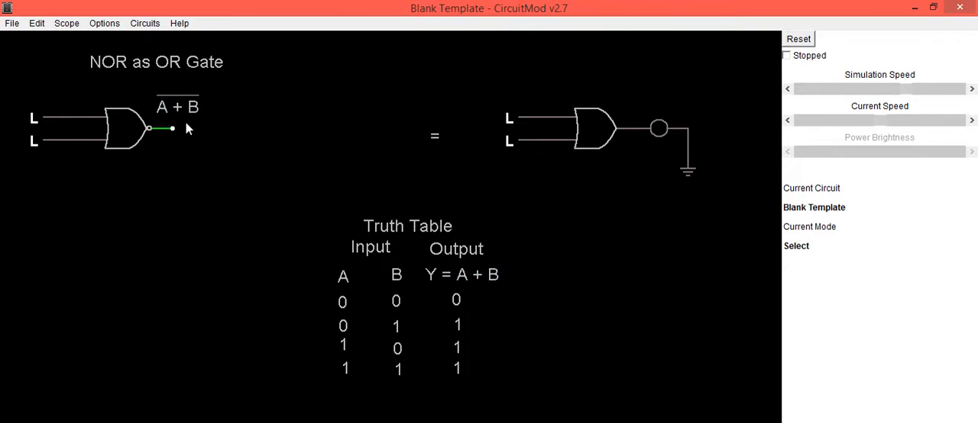
mouse_move(230, 119)
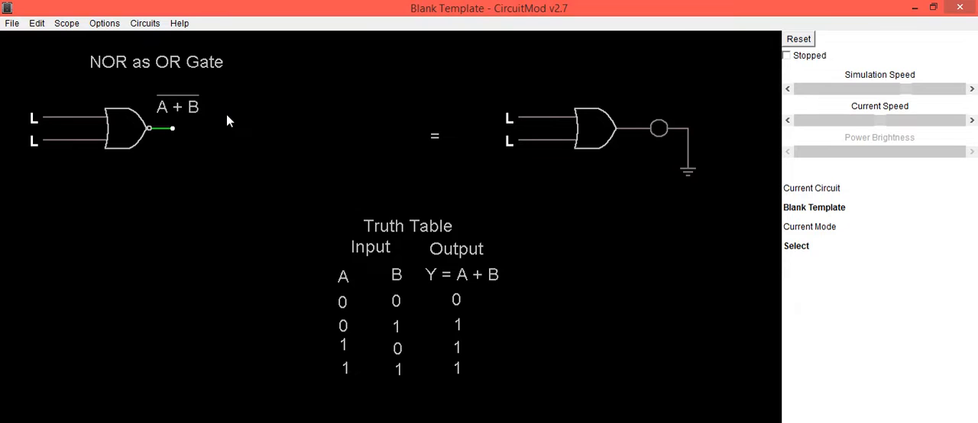
mouse_move(174, 208)
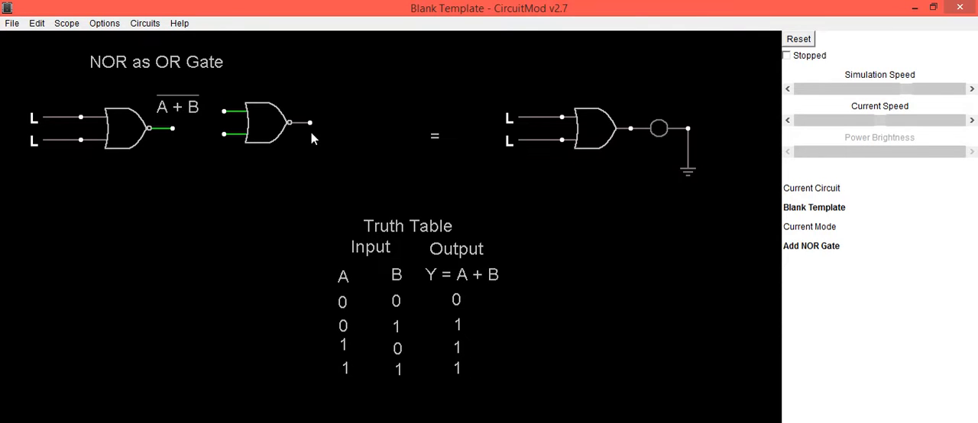
Step: Wire the first NOR gate's output to both inputs of the second NOR gate
right_click(214, 160)
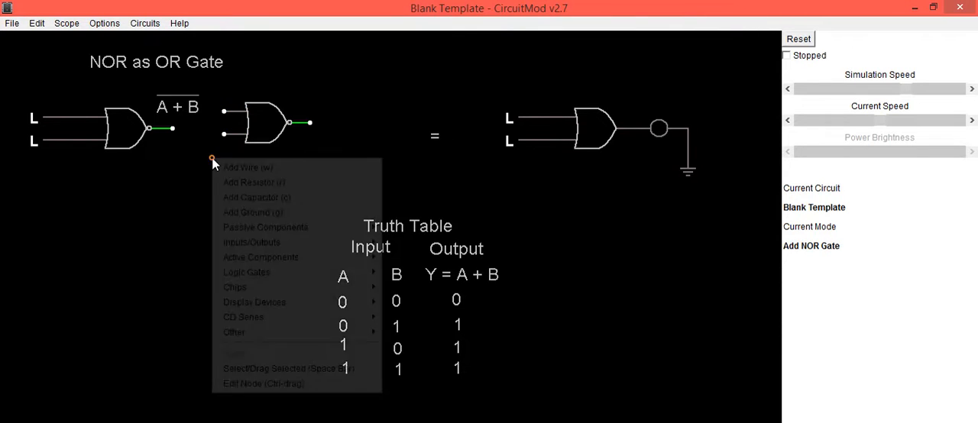
click(247, 167)
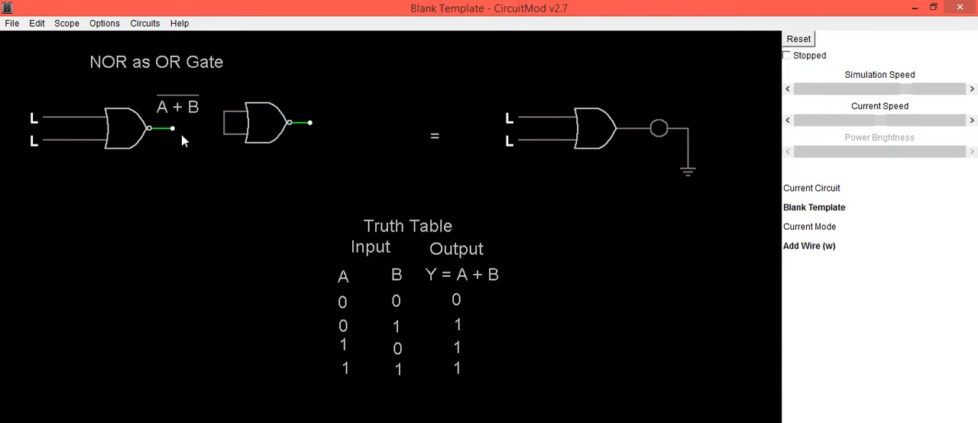
click(123, 125)
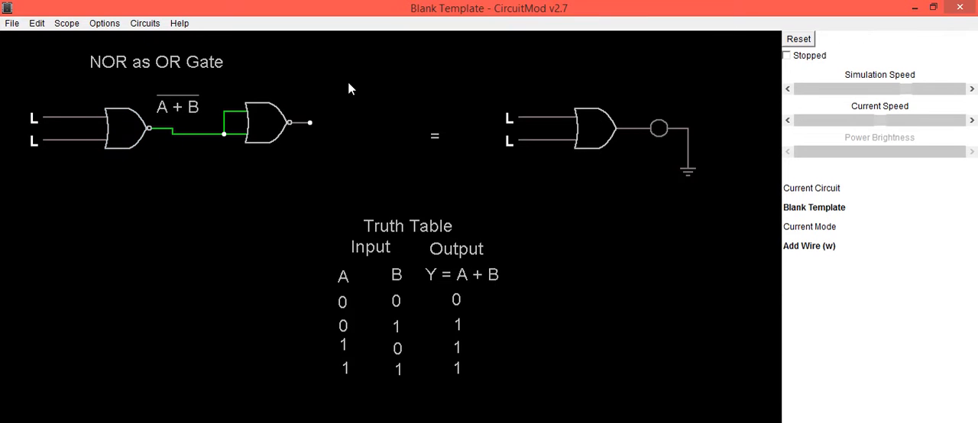
right_click(350, 89)
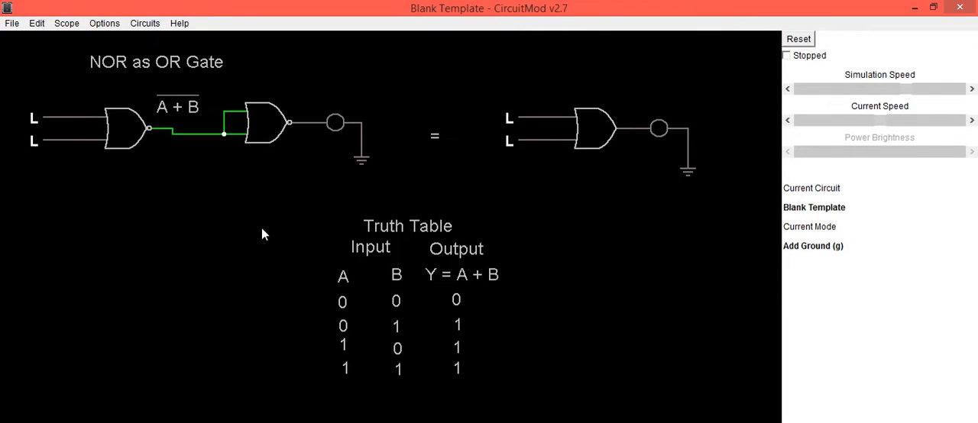
mouse_move(217, 223)
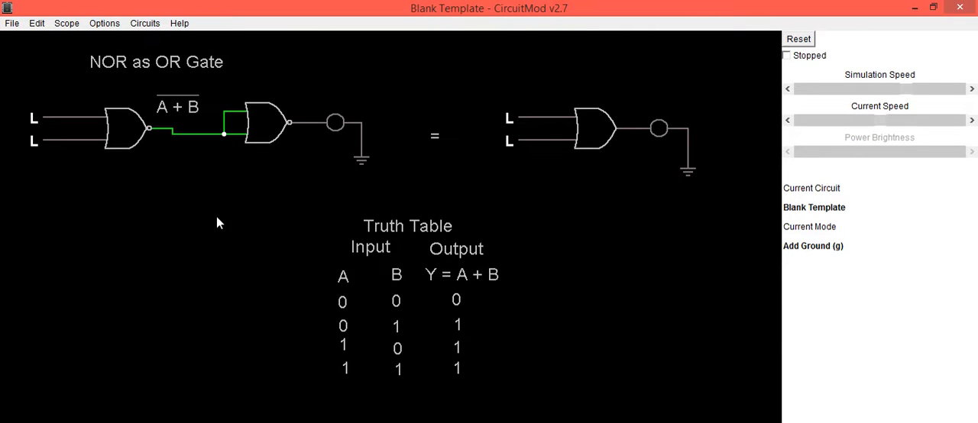
mouse_move(260, 170)
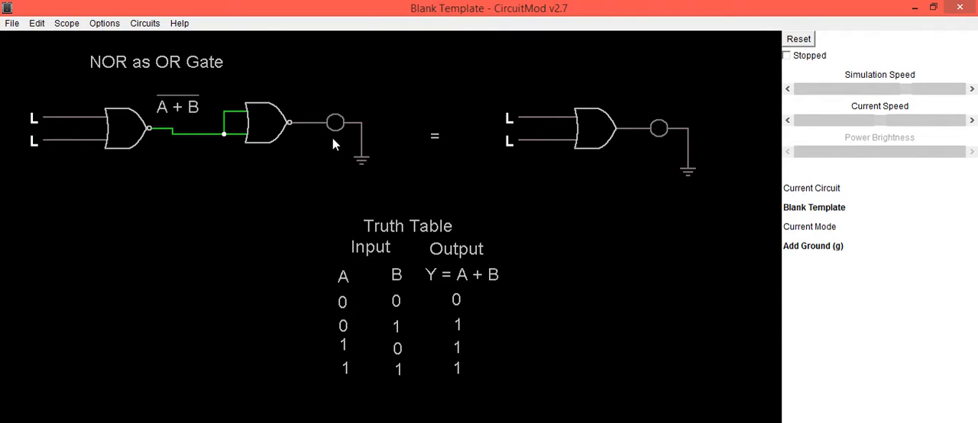
mouse_move(507, 139)
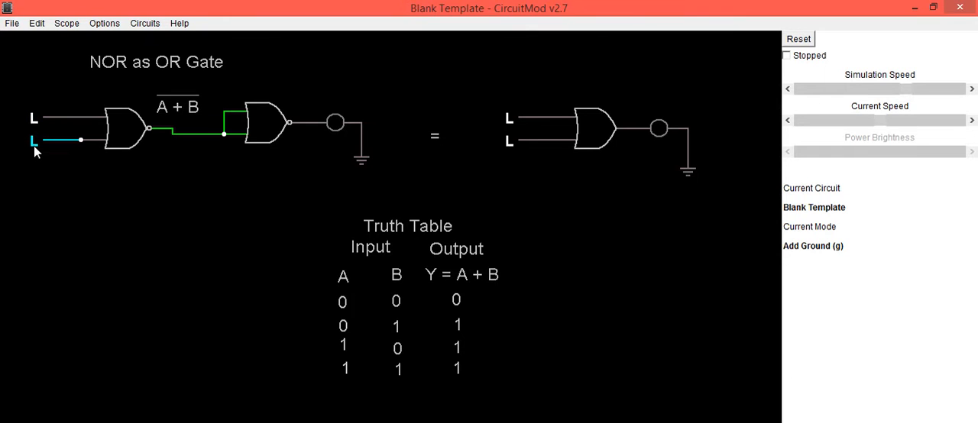
Step: Toggle input B high on the NOR circuit and the reference OR gate so both LEDs light
click(34, 140)
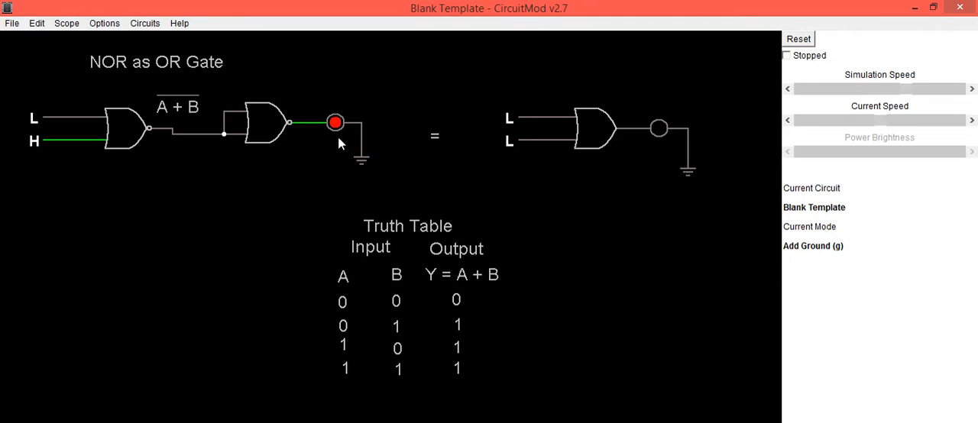
mouse_move(339, 141)
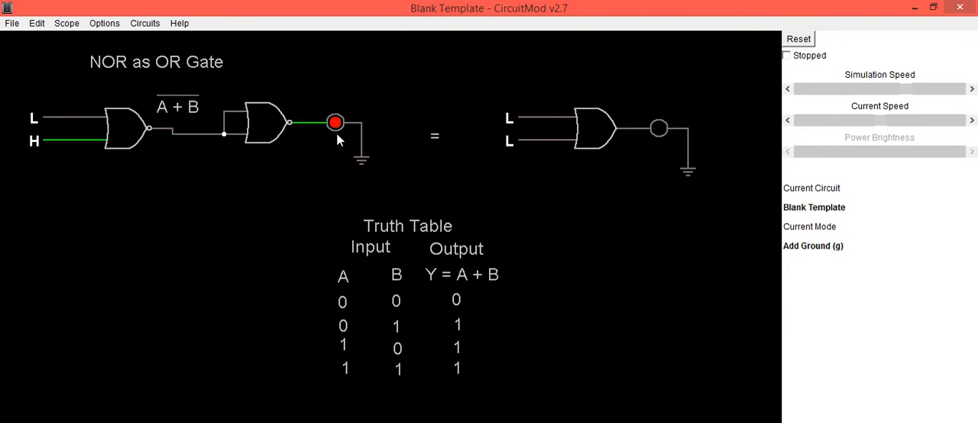
click(508, 141)
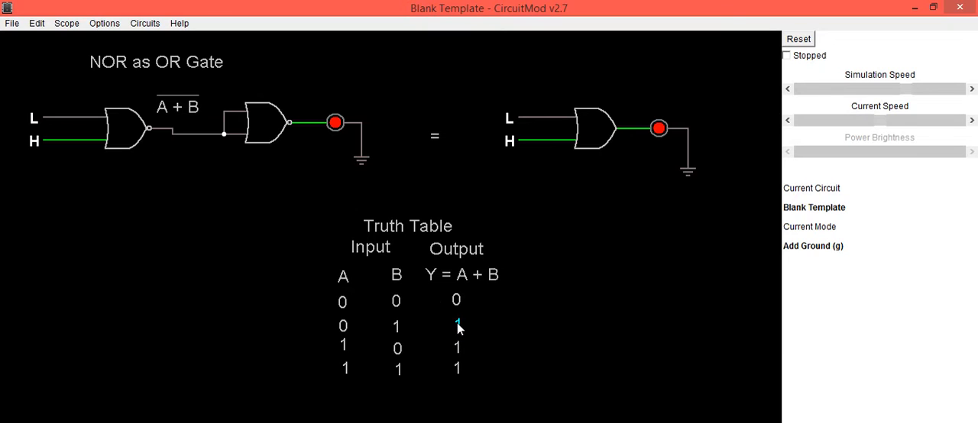
mouse_move(328, 345)
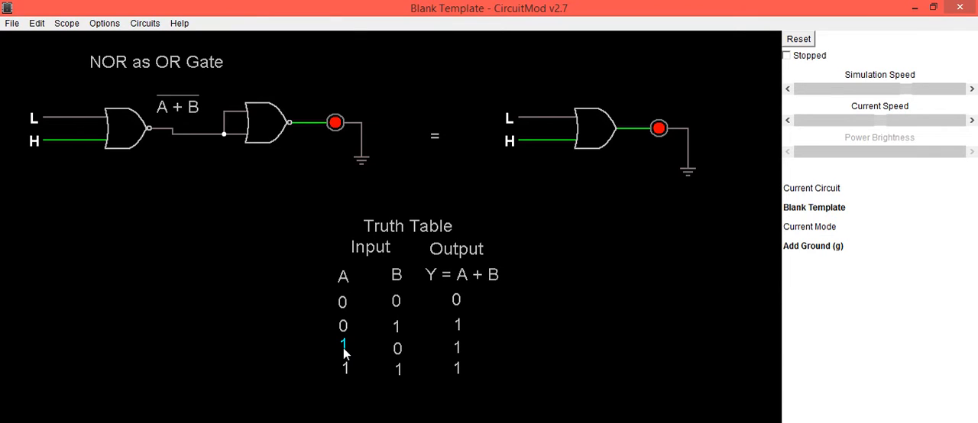
mouse_move(397, 348)
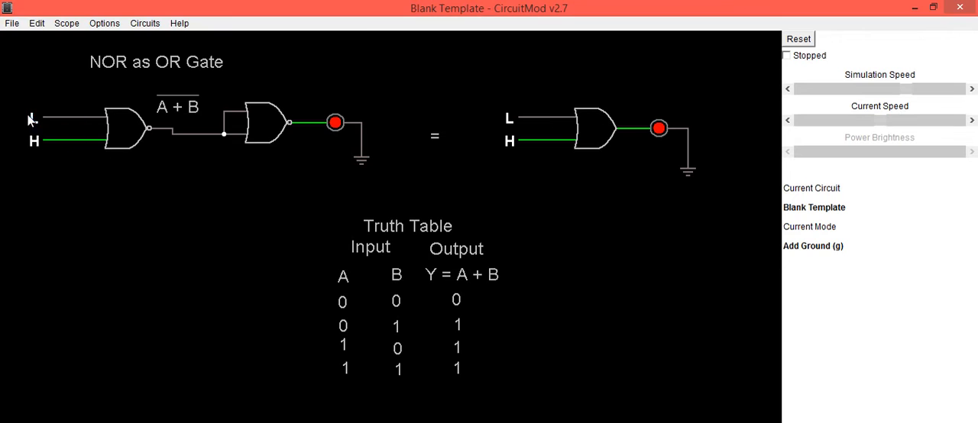
Step: Toggle input A of the NOR circuit high for the truth-table row 1, 0 → 1
click(34, 117)
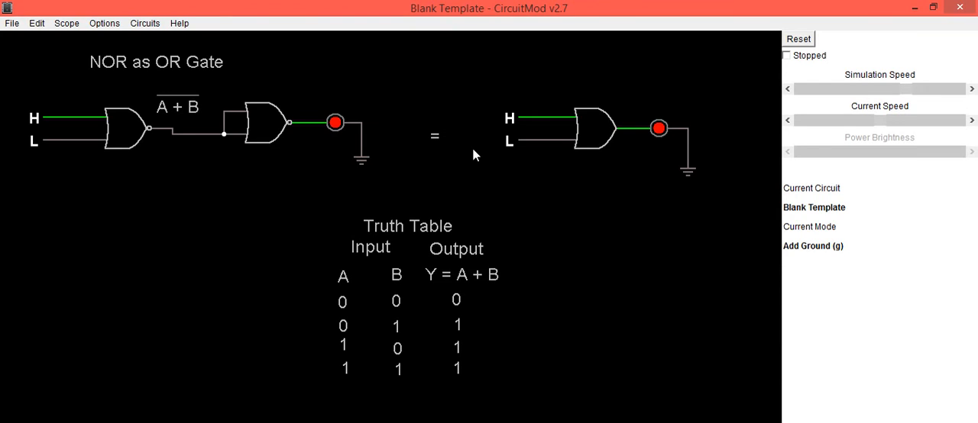
mouse_move(355, 373)
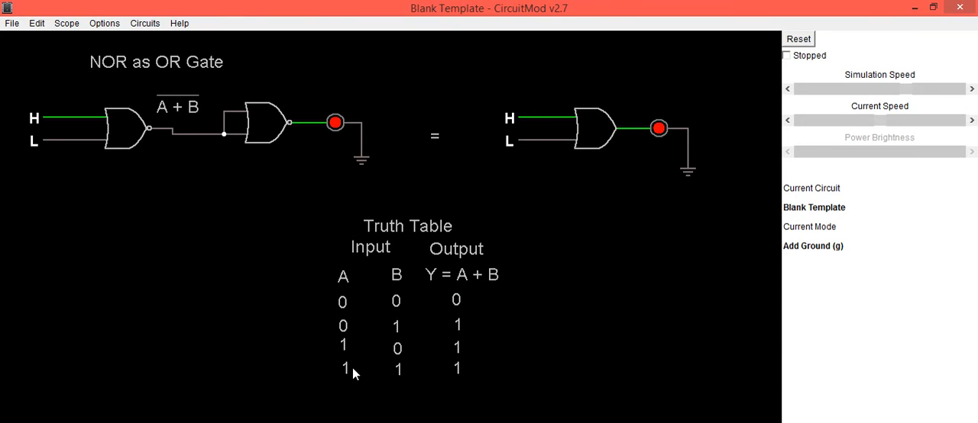
mouse_move(396, 370)
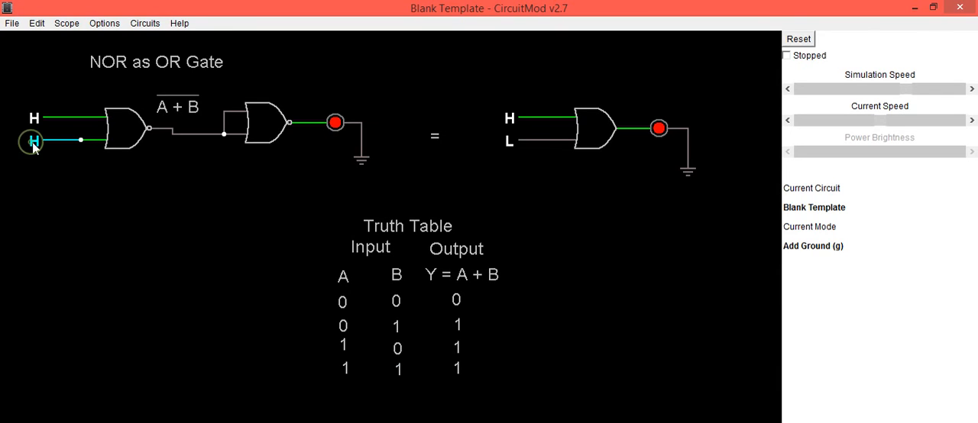
Step: Toggle input B high so both inputs are high and confirm the output stays lit
click(34, 140)
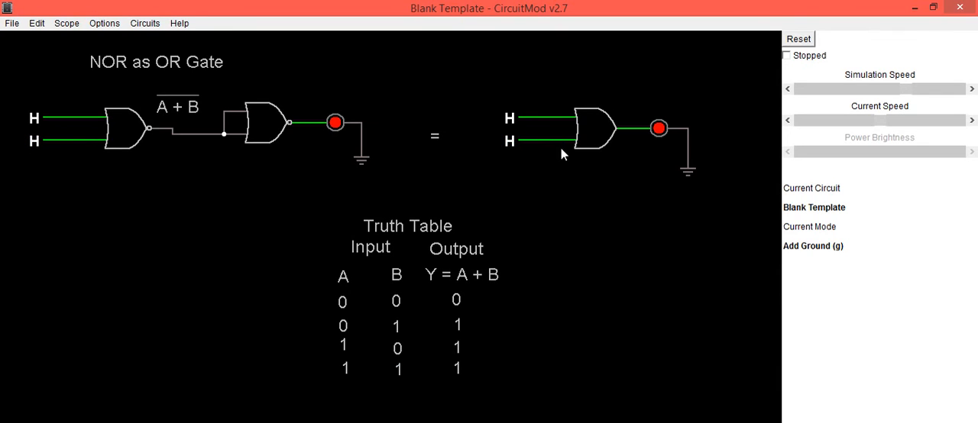
mouse_move(333, 147)
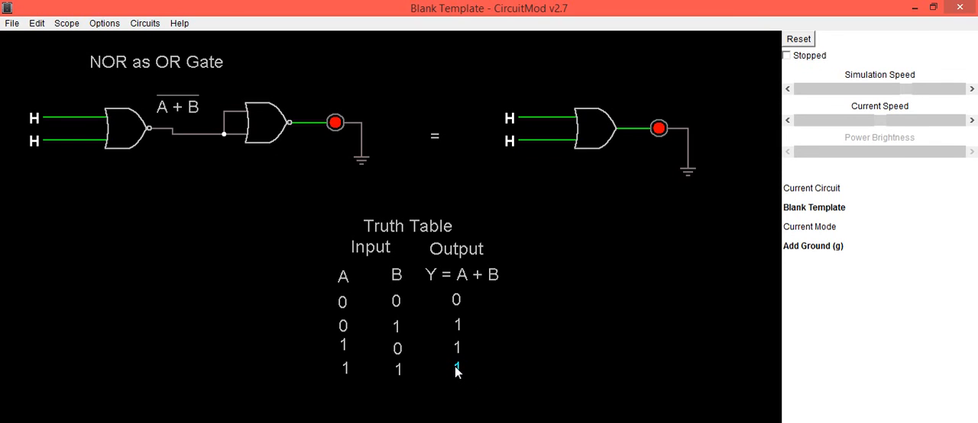
mouse_move(489, 385)
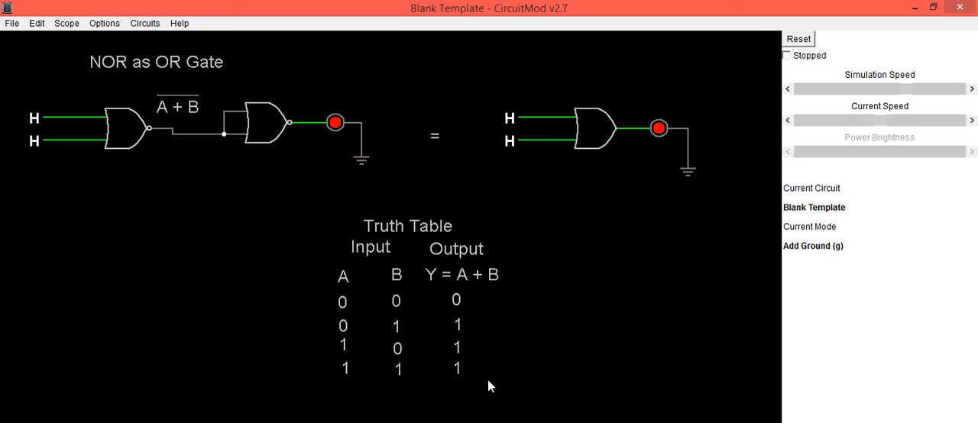
mouse_move(481, 376)
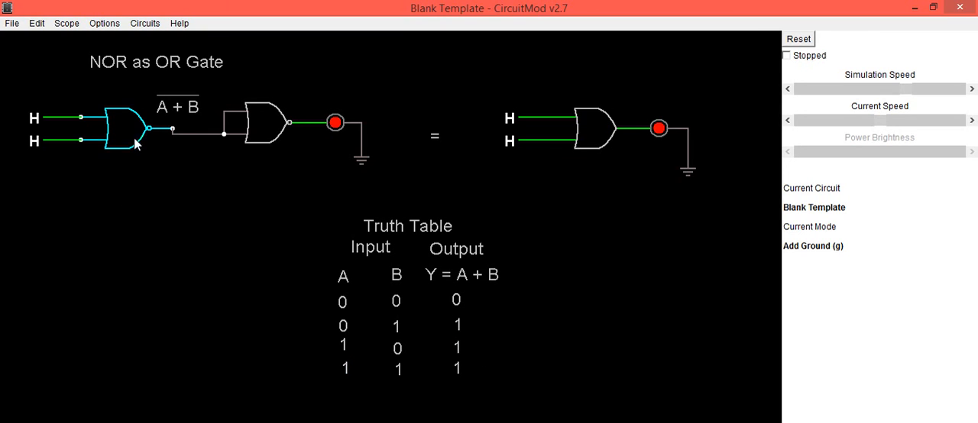
click(257, 123)
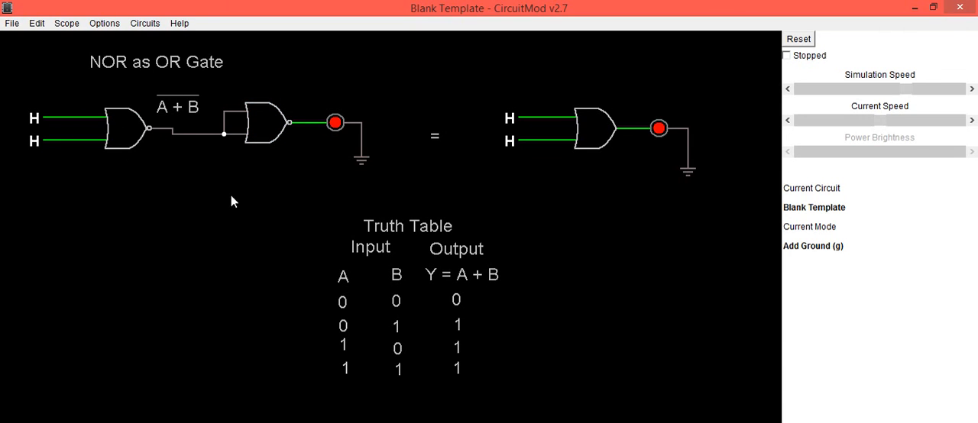
mouse_move(128, 85)
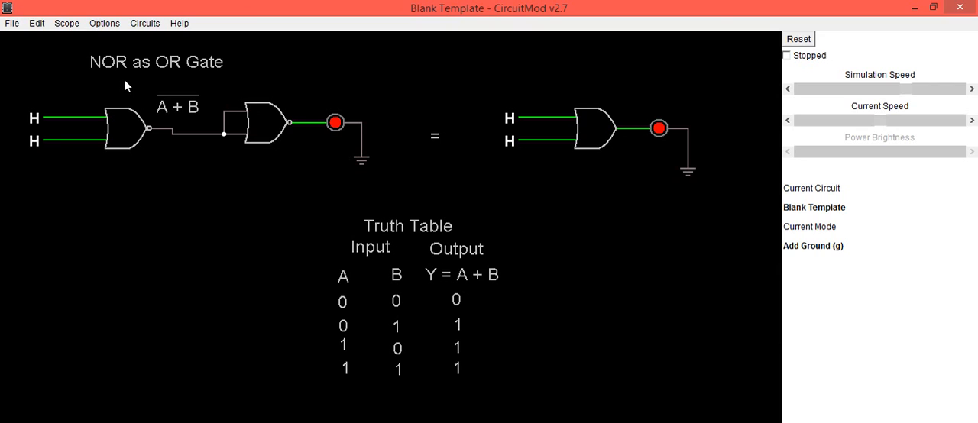
mouse_move(182, 83)
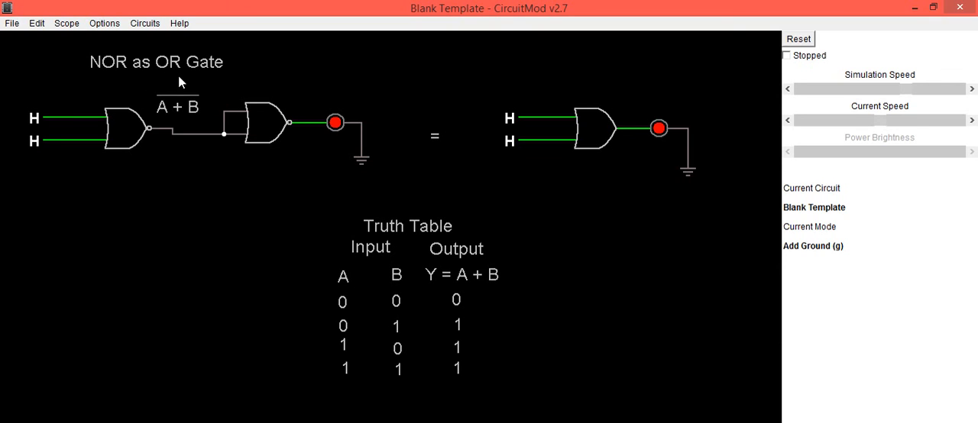